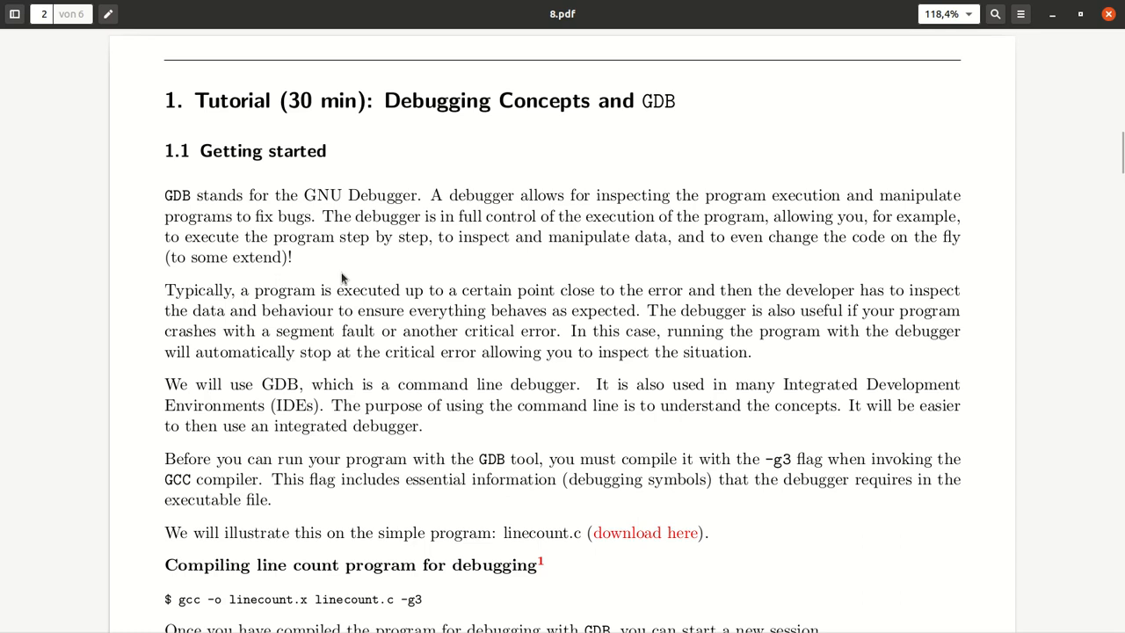
mouse_move(330, 234)
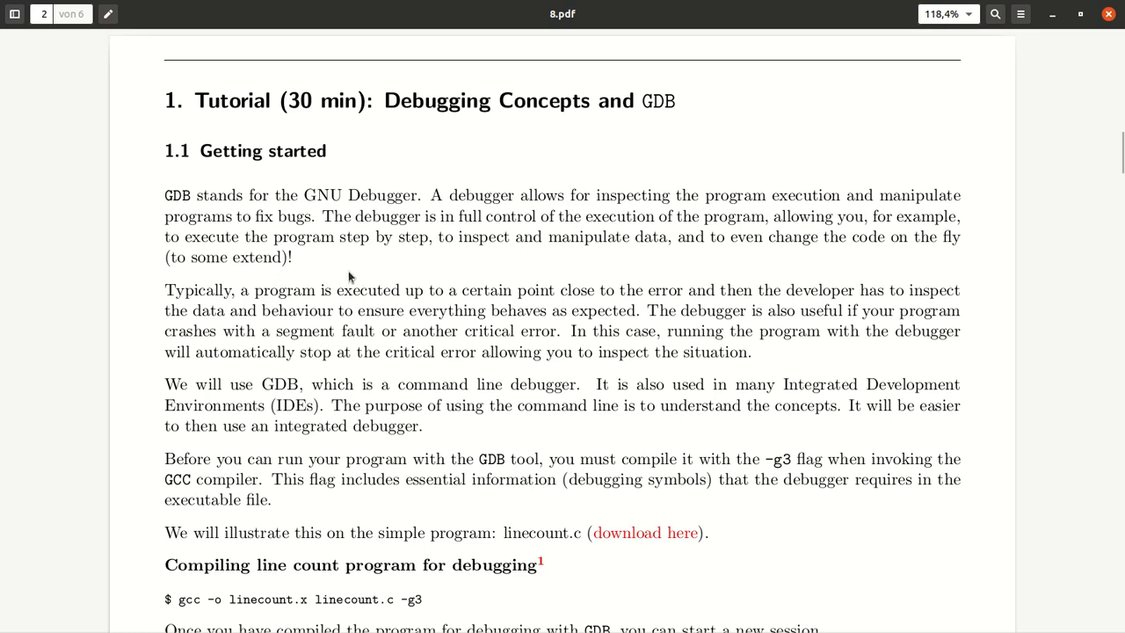
mouse_move(420, 284)
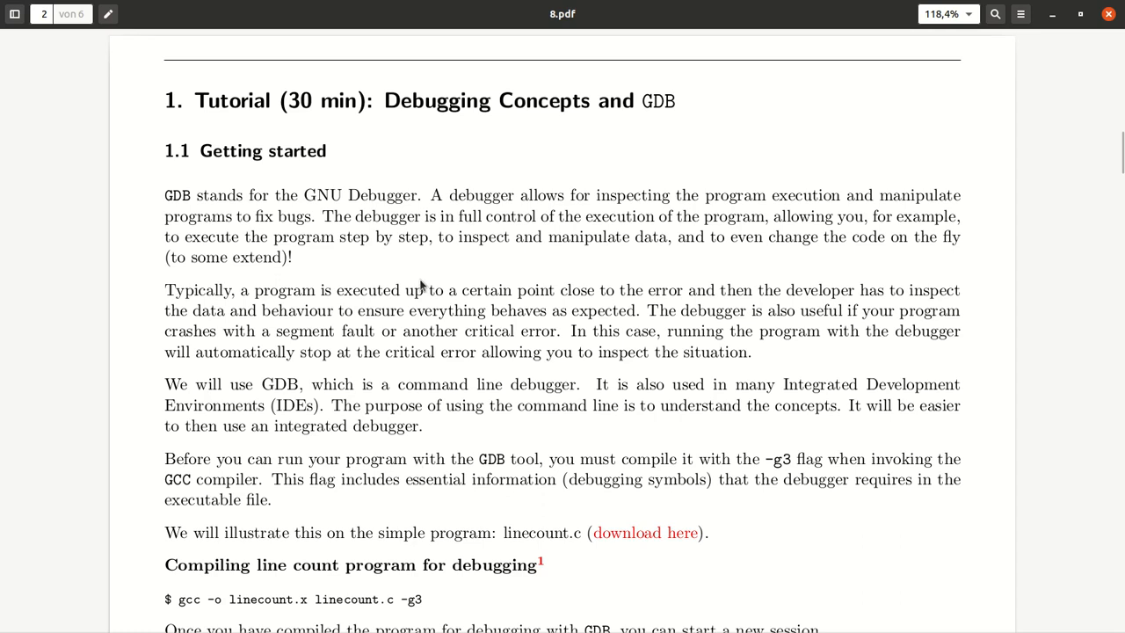
mouse_move(291, 296)
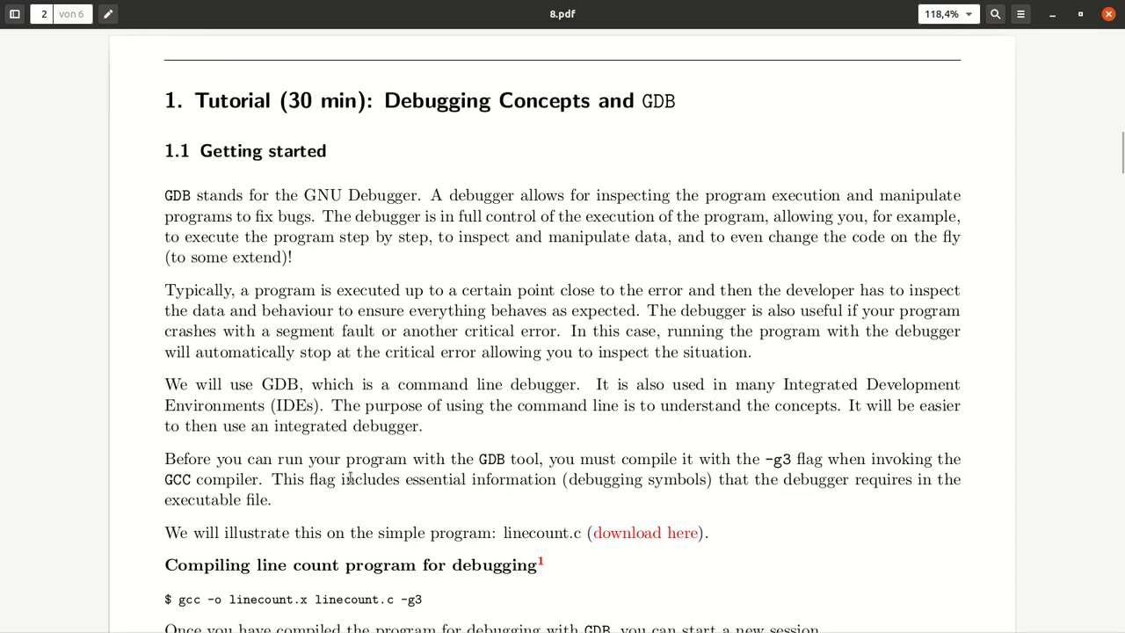
- Scroll to the compile section on page 2 and highlight the -g3 debugging flag
scroll("down", 3)
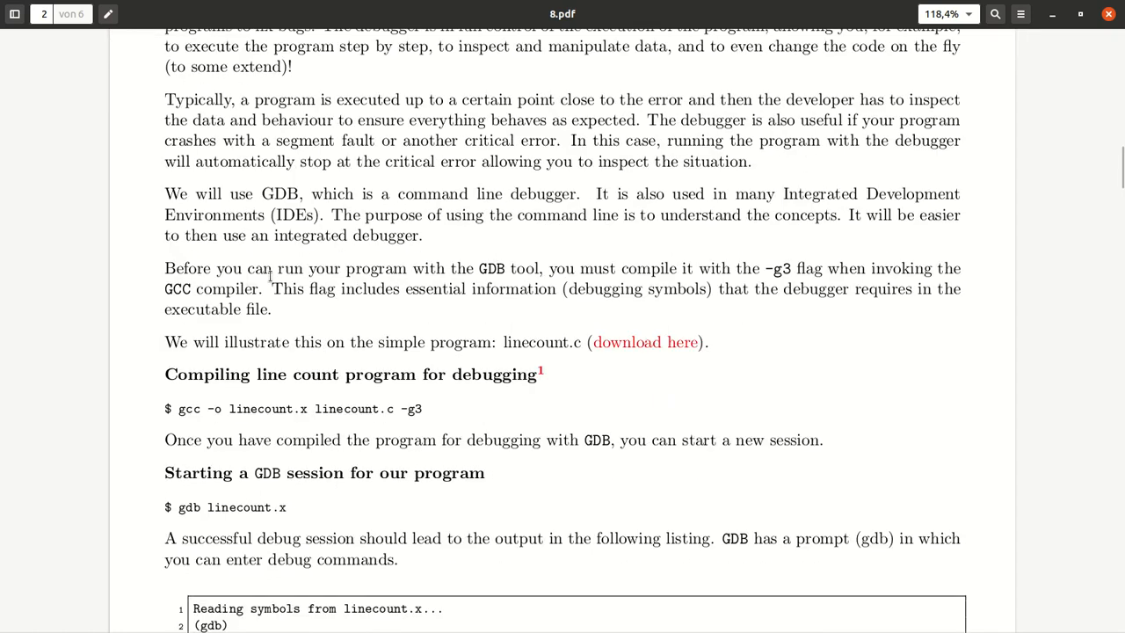
mouse_move(471, 274)
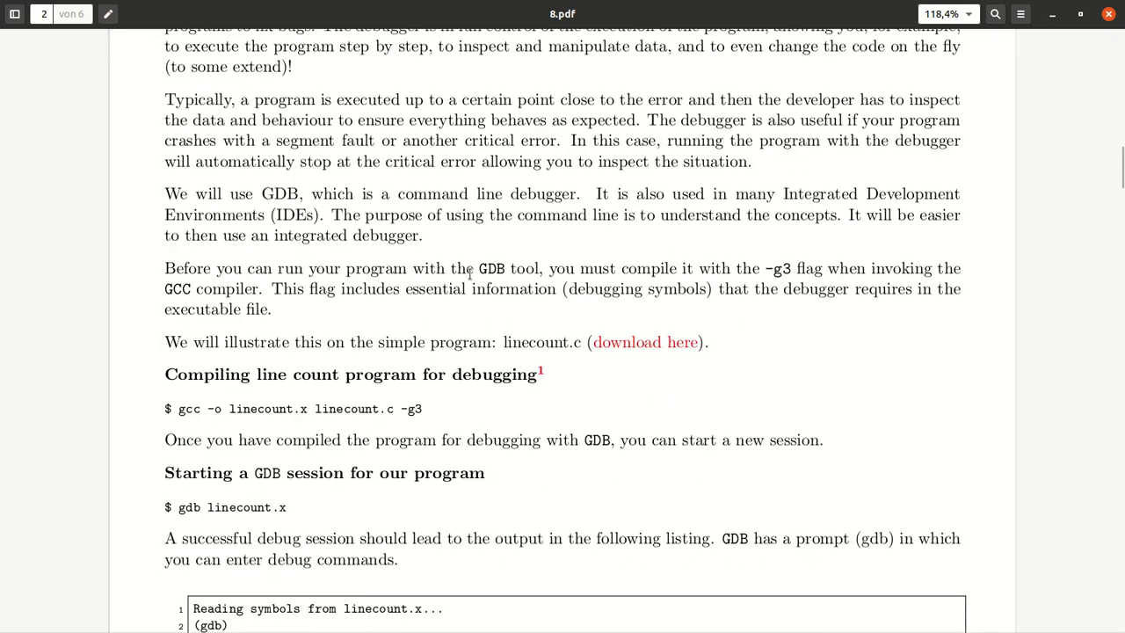
mouse_move(800, 272)
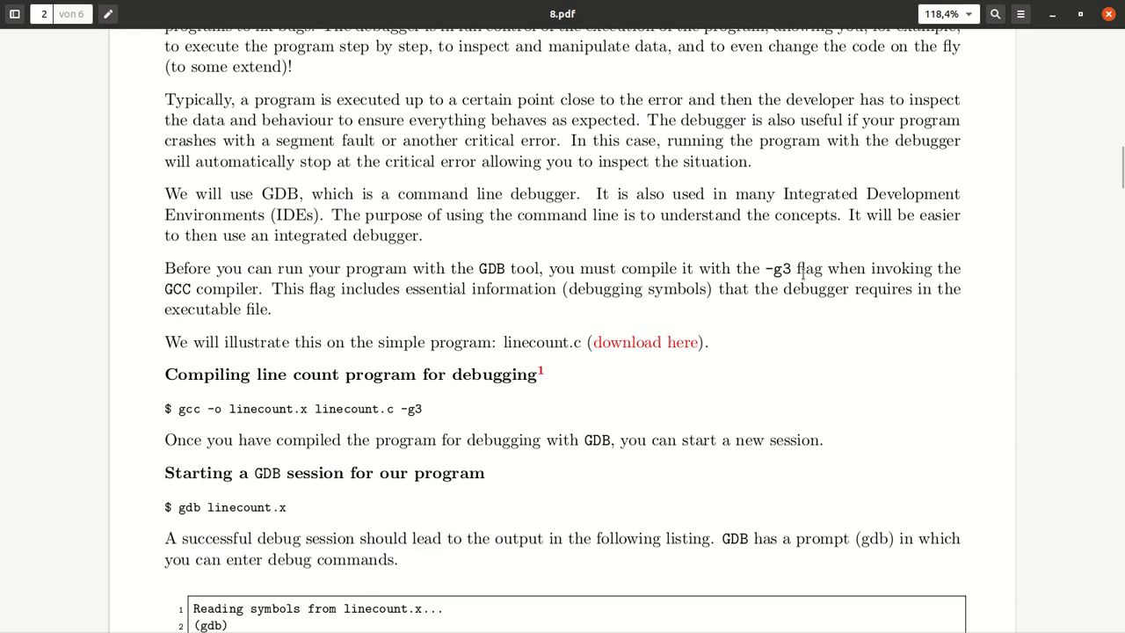
double_click(780, 268)
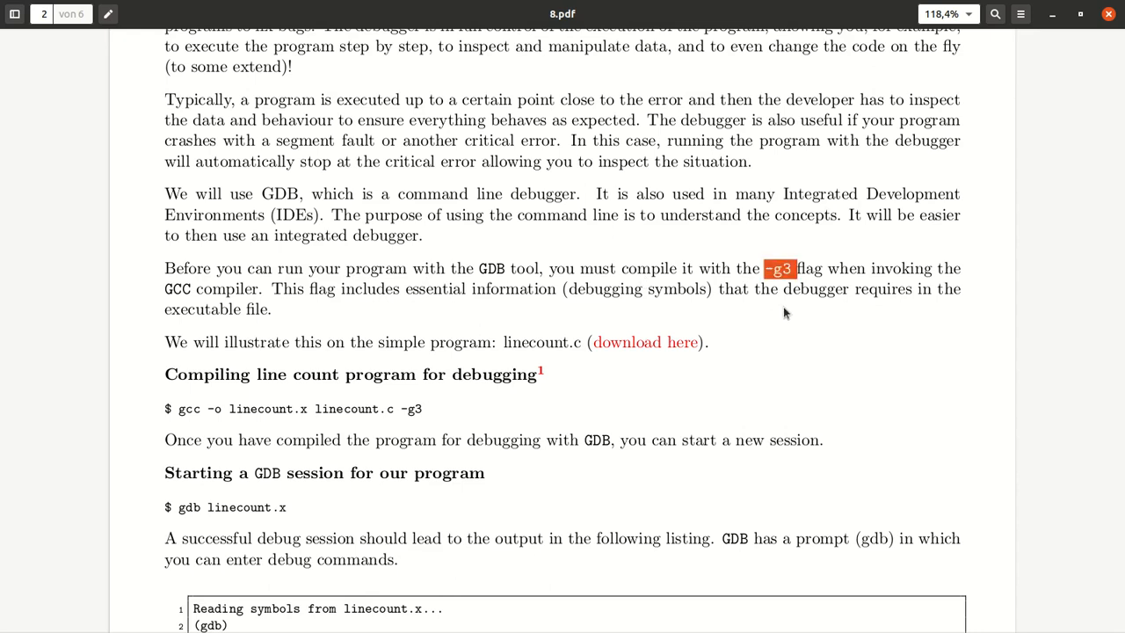
mouse_move(783, 288)
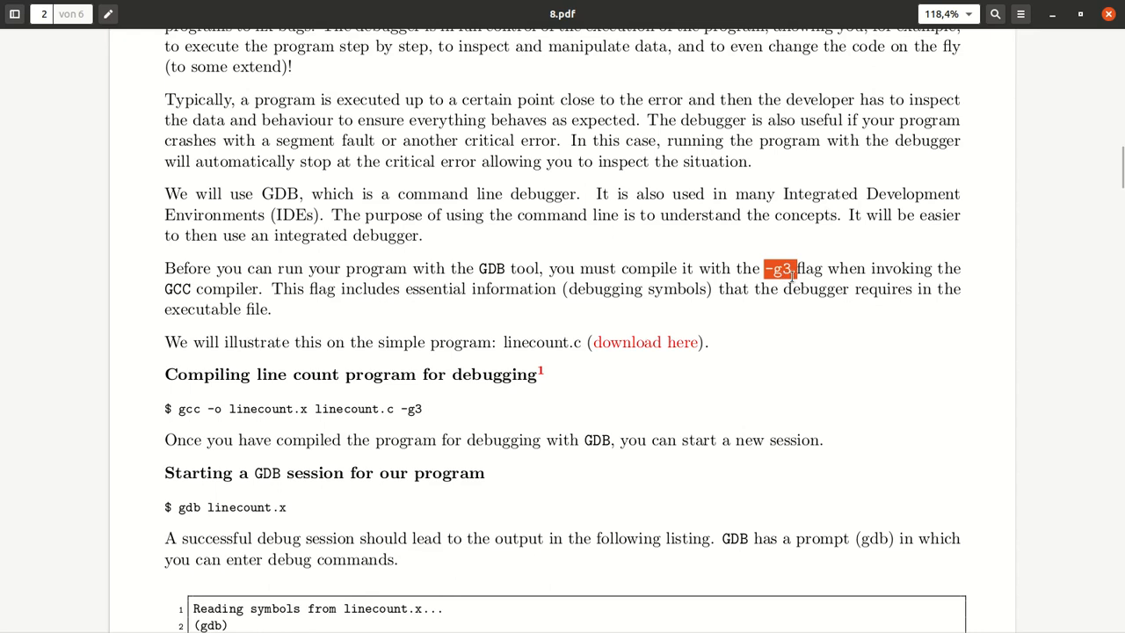
mouse_move(635, 284)
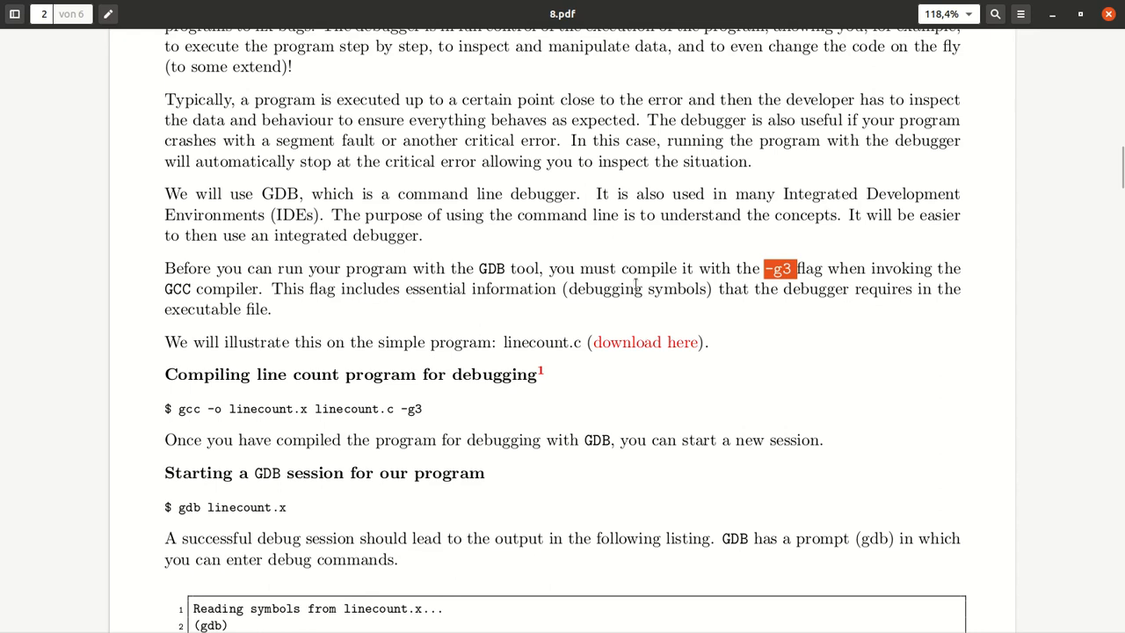
mouse_move(611, 292)
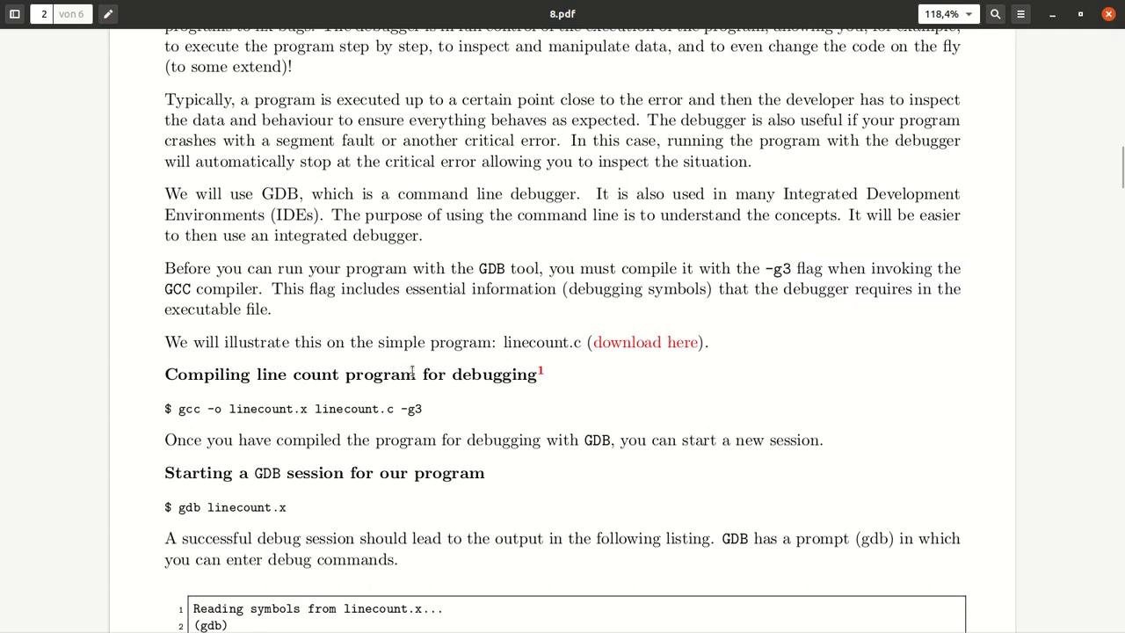
mouse_move(530, 348)
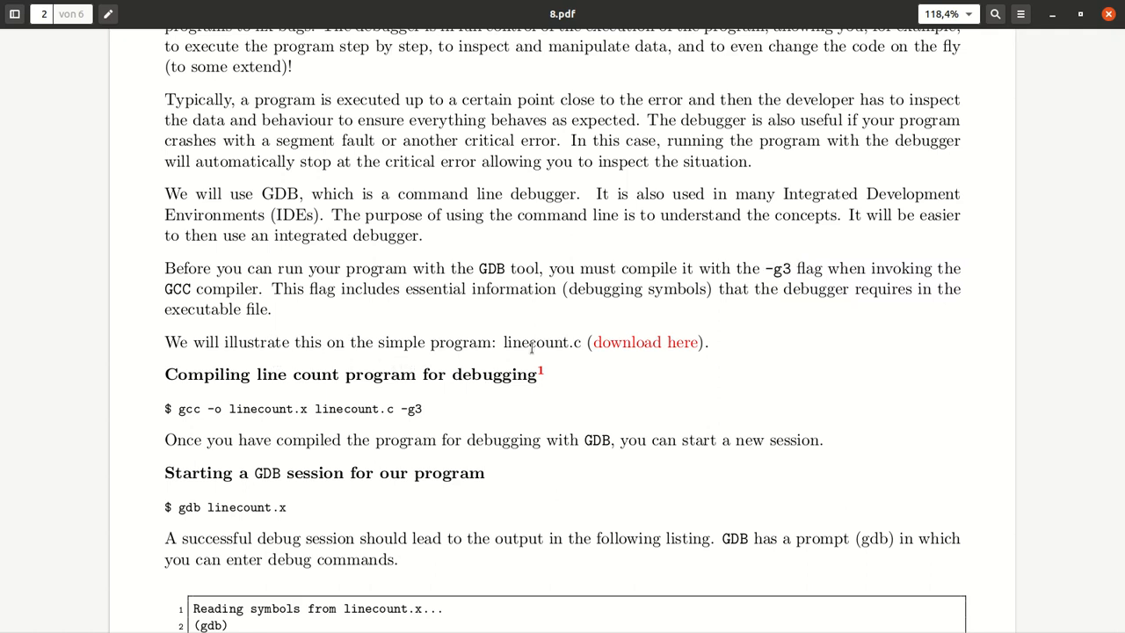
mouse_move(510, 434)
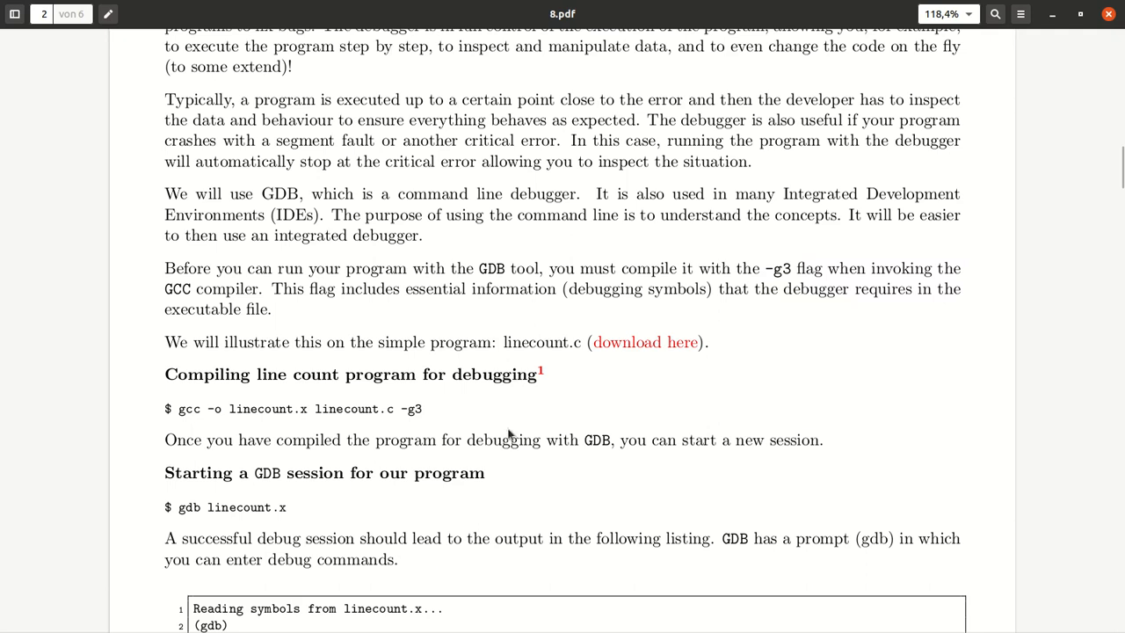
- Scroll to page 4's Steps list and highlight the program name linecount
scroll("down", 3)
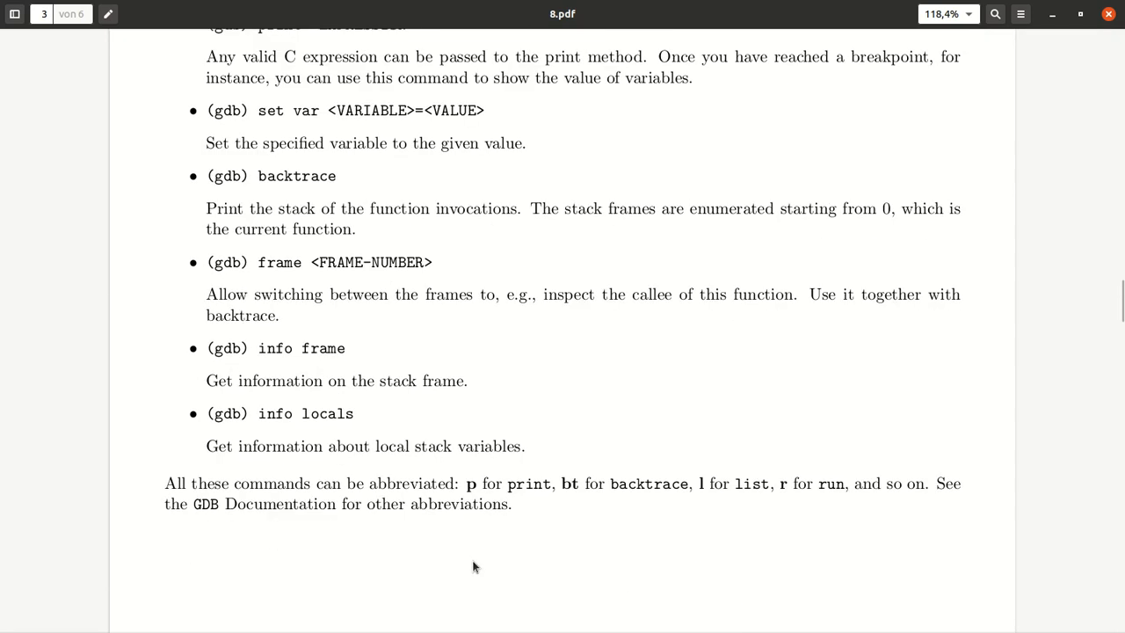
scroll("down", 3)
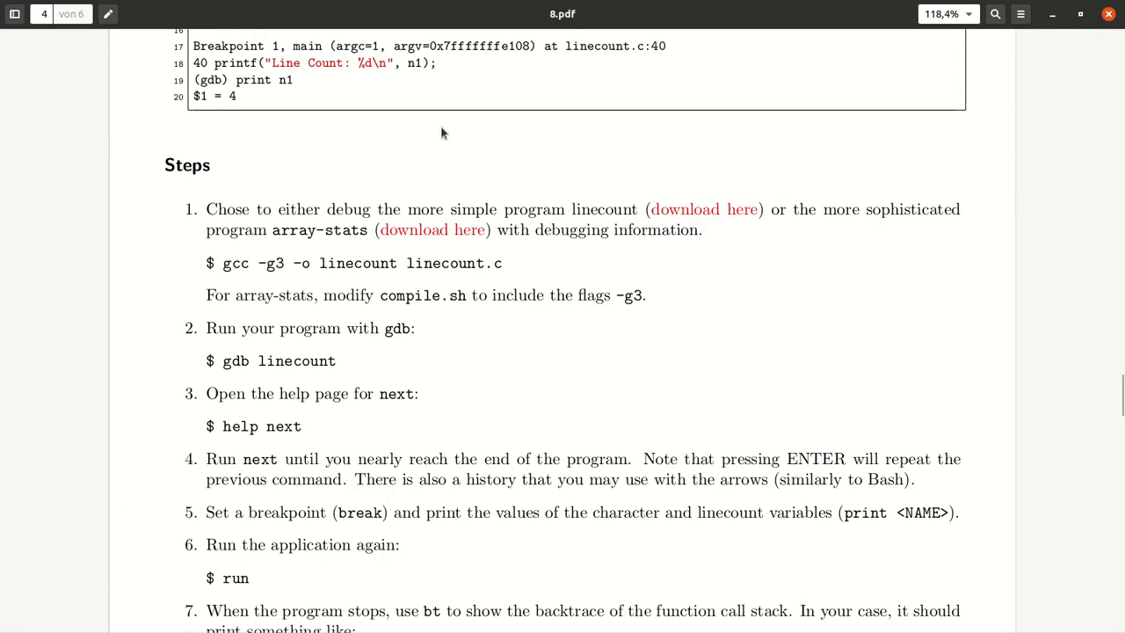
mouse_move(706, 219)
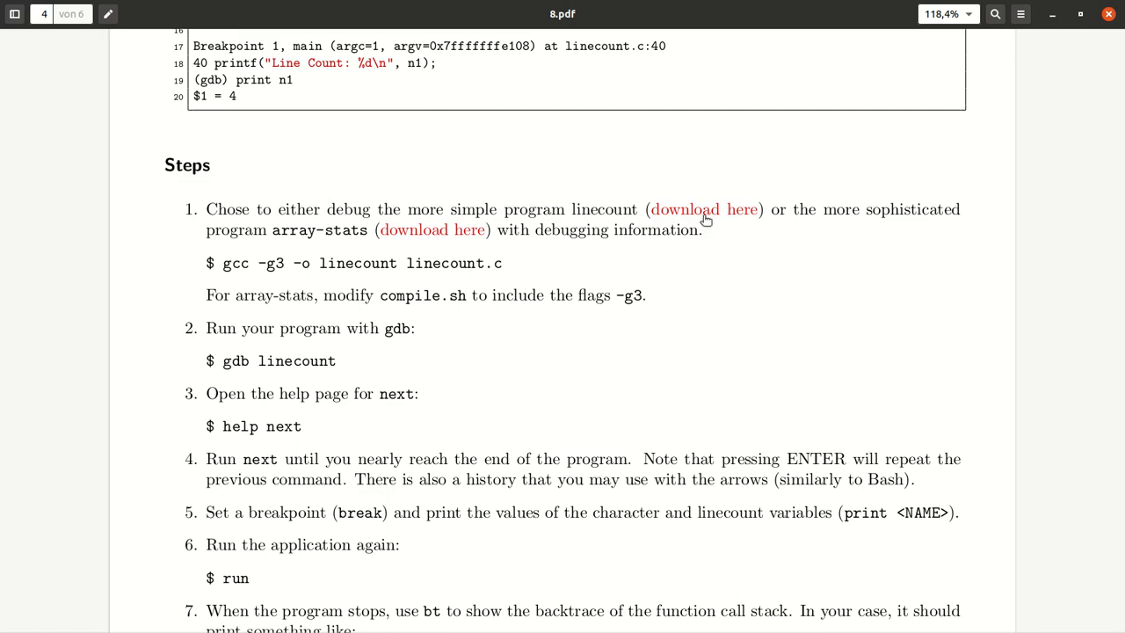
double_click(605, 209)
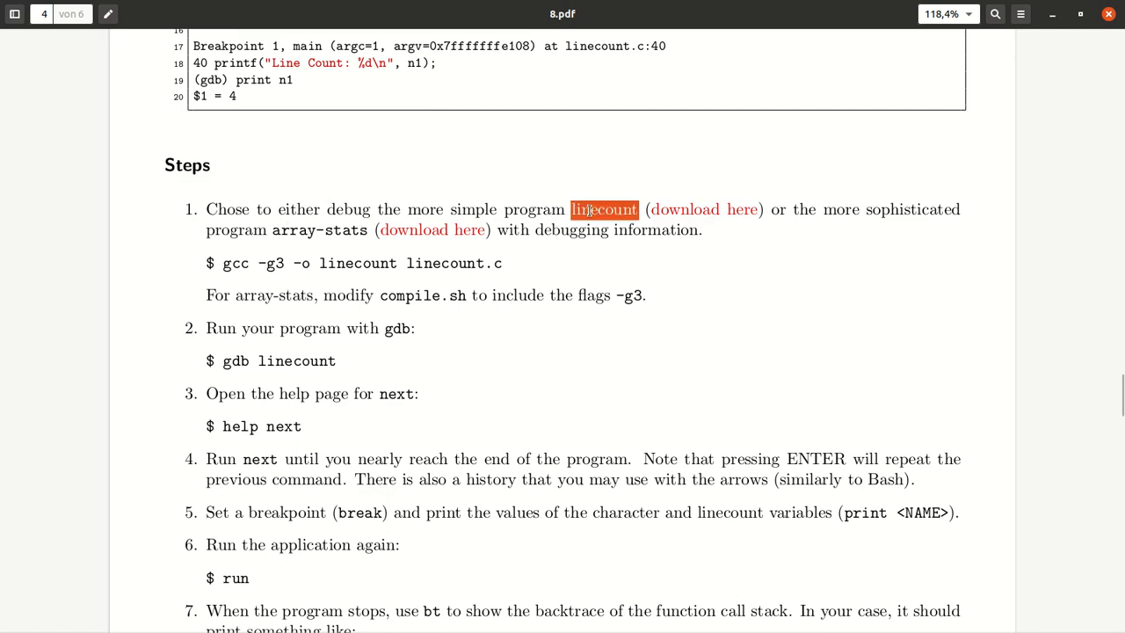
mouse_move(659, 128)
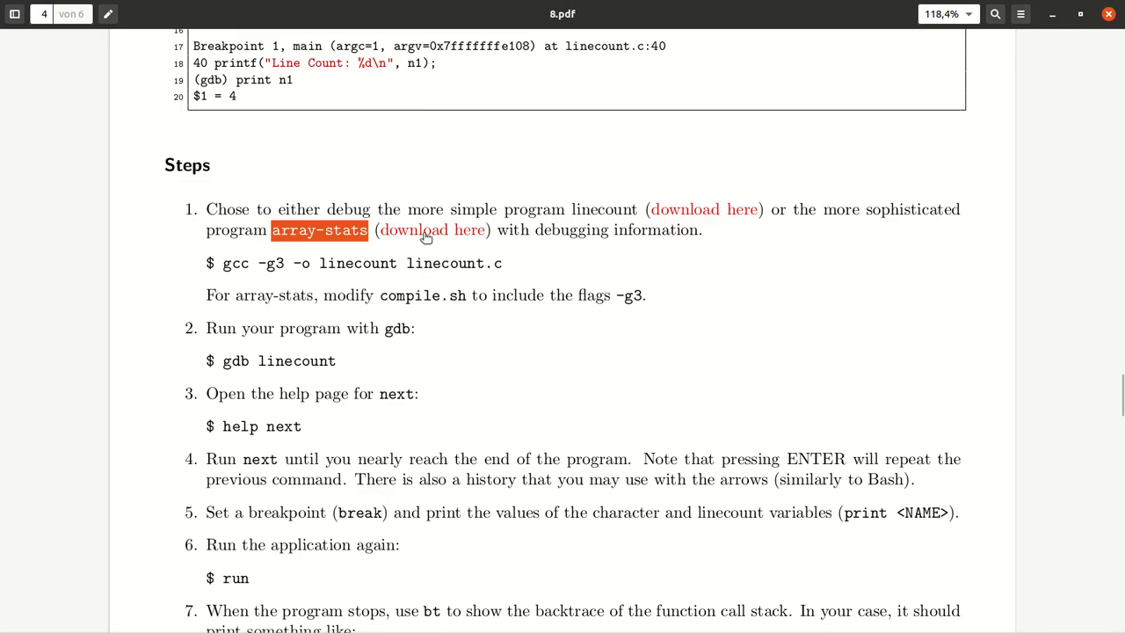
mouse_move(425, 230)
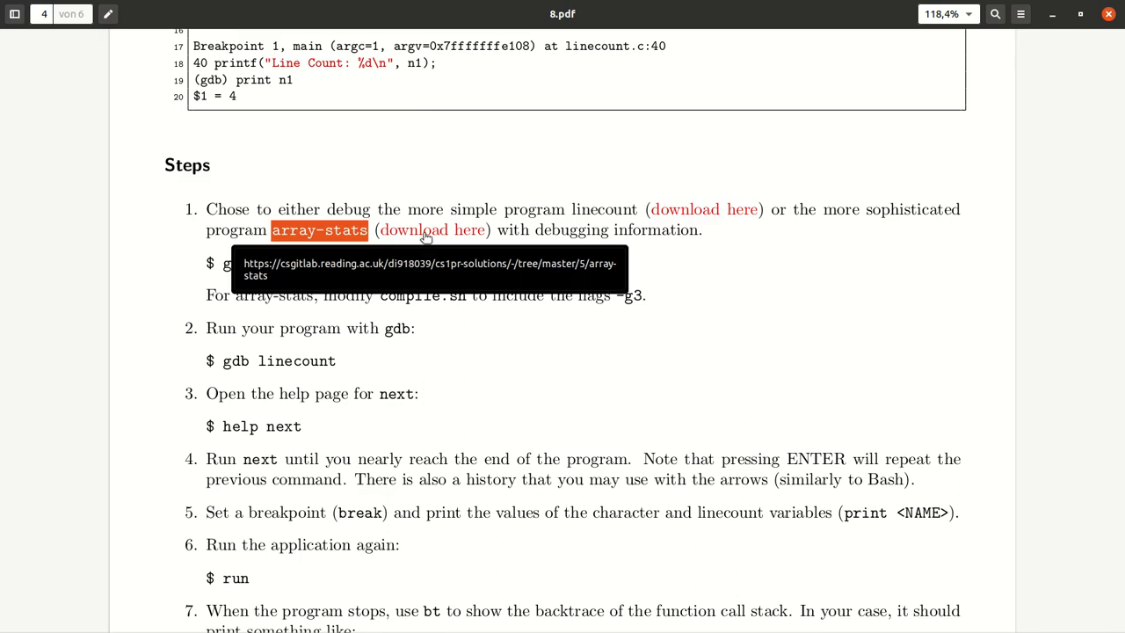
mouse_move(93, 174)
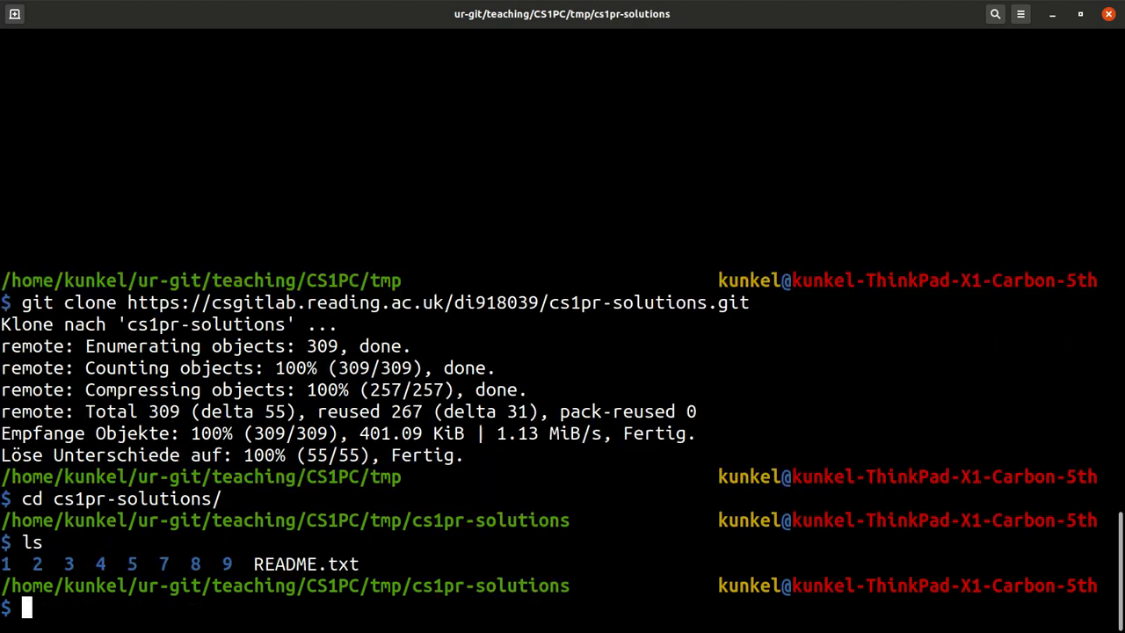
- Change into the week 5 folder of cs1pr-solutions with cd 5/
type("cd 5/")
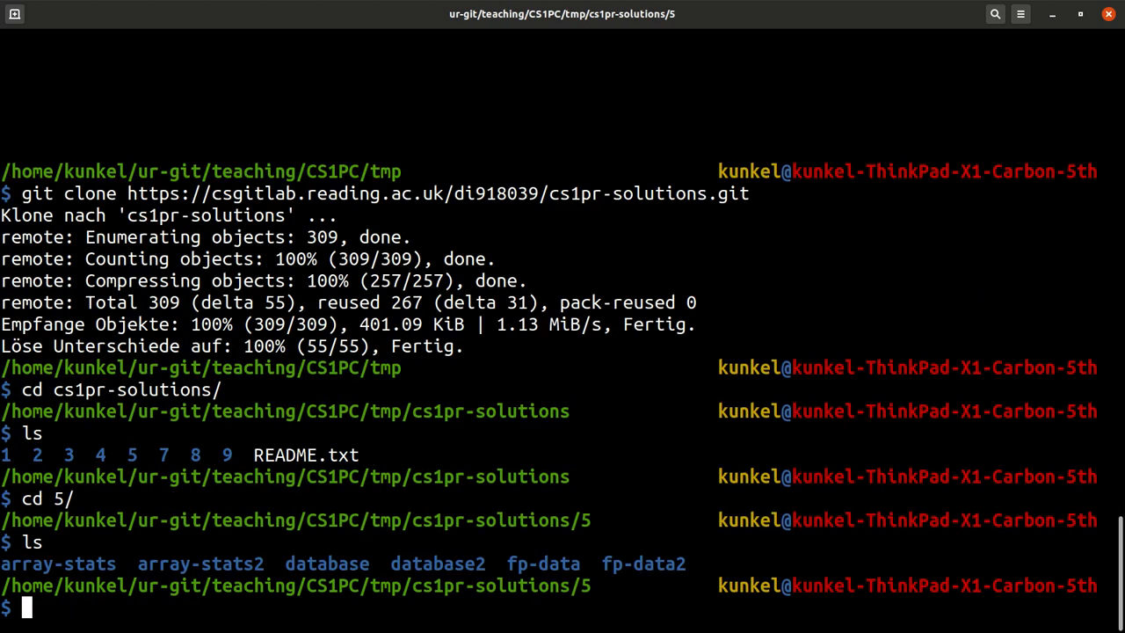